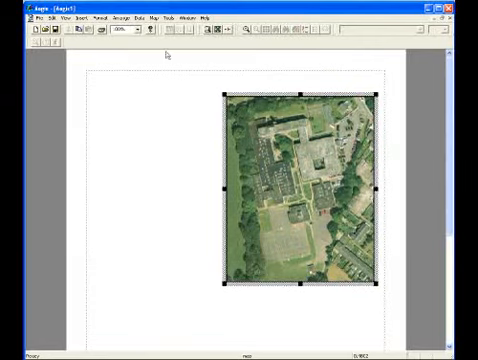
# - Switch from Layout view to Map view so the aerial photo shows in the editor
pyautogui.click(152, 12)
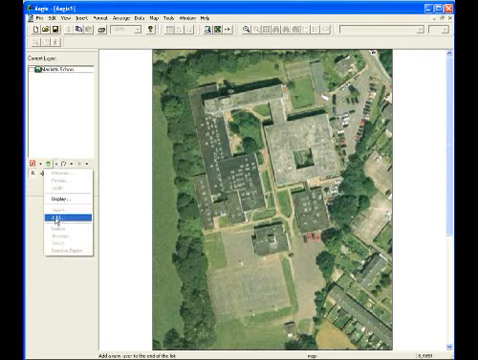
# - Create a 'survey sites' Point layer, choosing its point colour and label font, reaching the Summary page
pyautogui.click(48, 212)
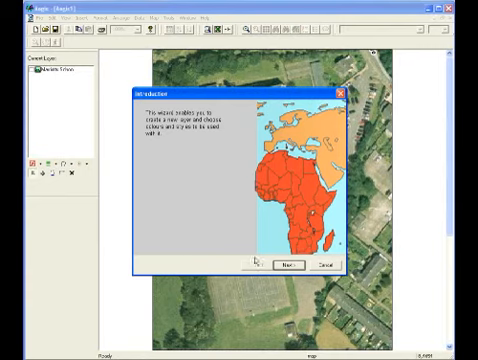
pyautogui.click(300, 264)
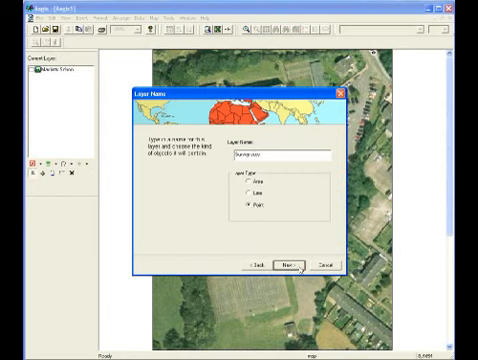
pyautogui.click(300, 260)
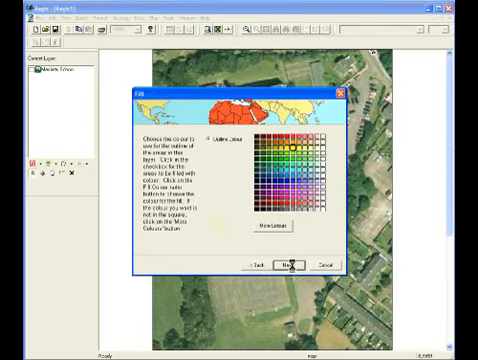
pyautogui.click(296, 268)
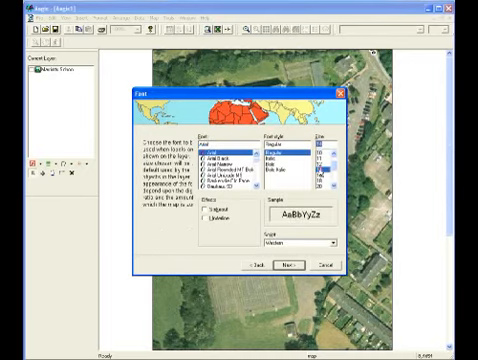
pyautogui.click(276, 158)
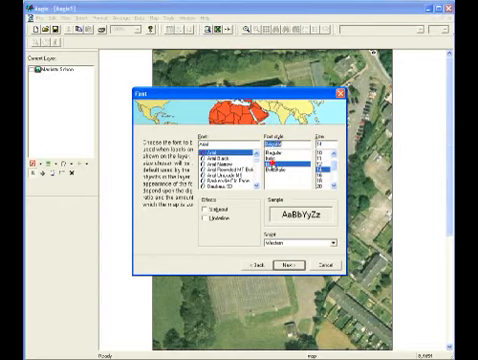
pyautogui.click(288, 264)
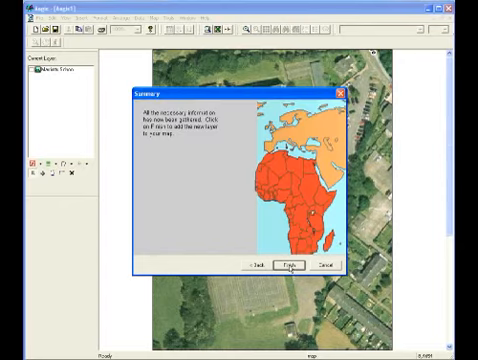
# - Finish the layer and add a point labelled 1 on the school building with its label position set
pyautogui.click(292, 262)
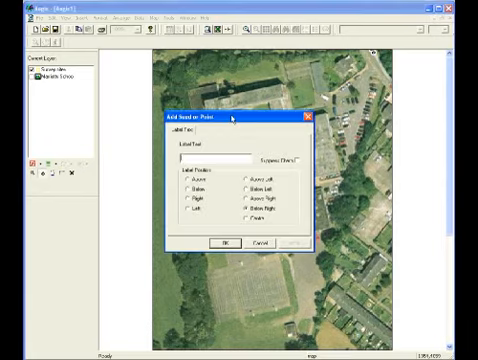
pyautogui.write('1')
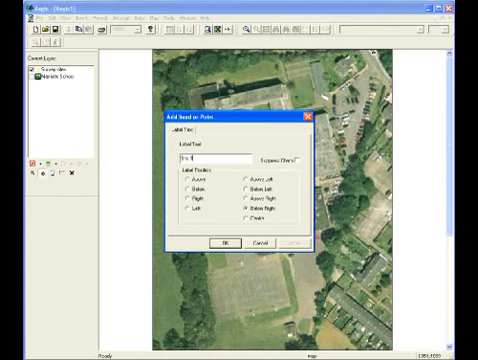
pyautogui.click(218, 244)
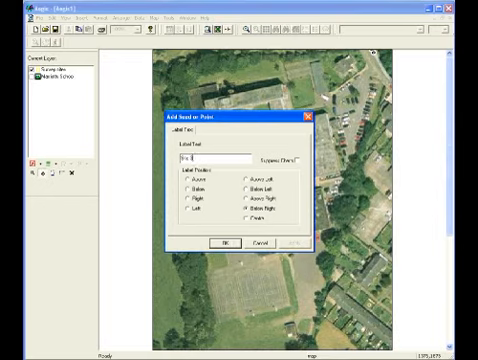
pyautogui.click(220, 240)
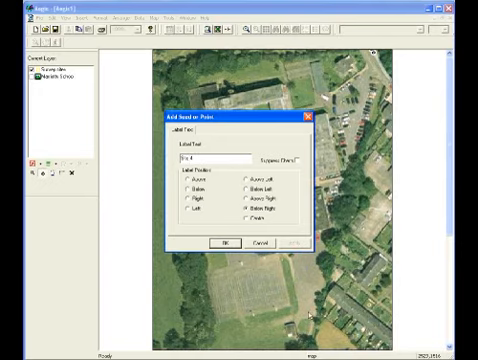
pyautogui.click(216, 240)
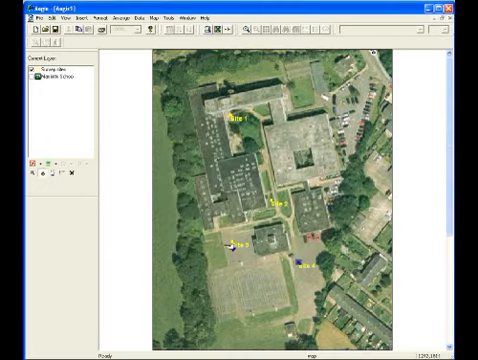